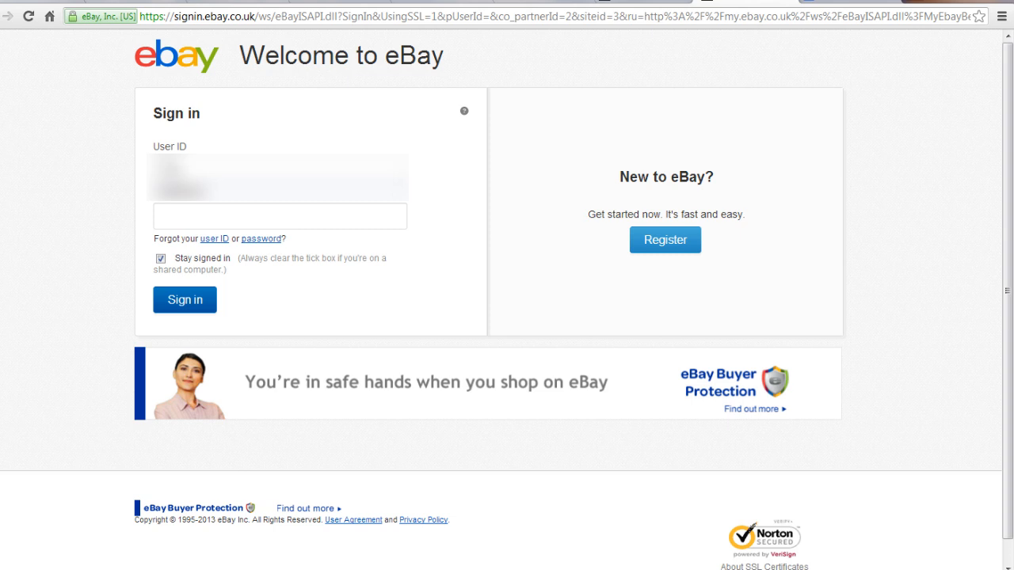
Enter the account password and sign in to eBay
click(279, 215)
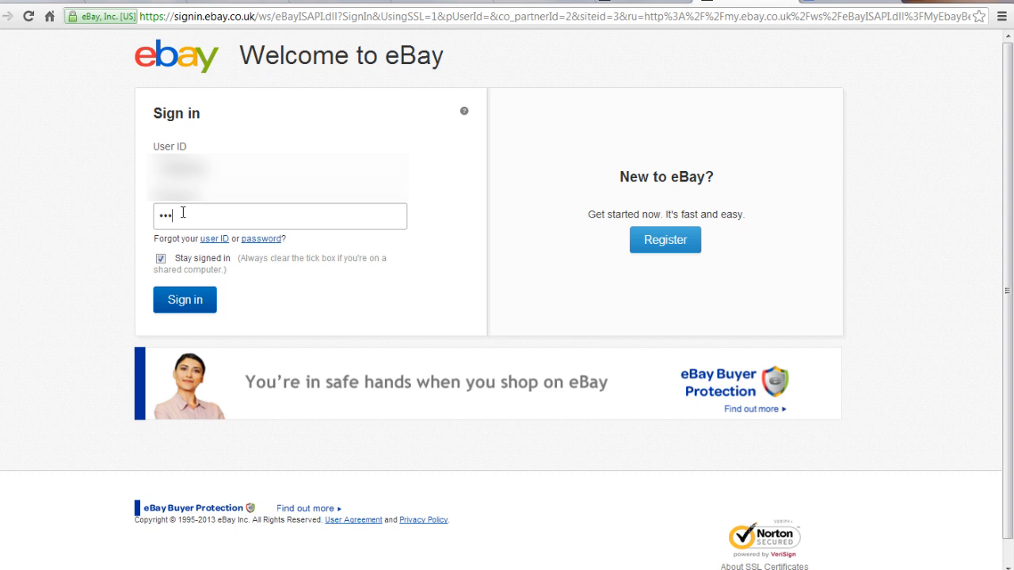
click(185, 300)
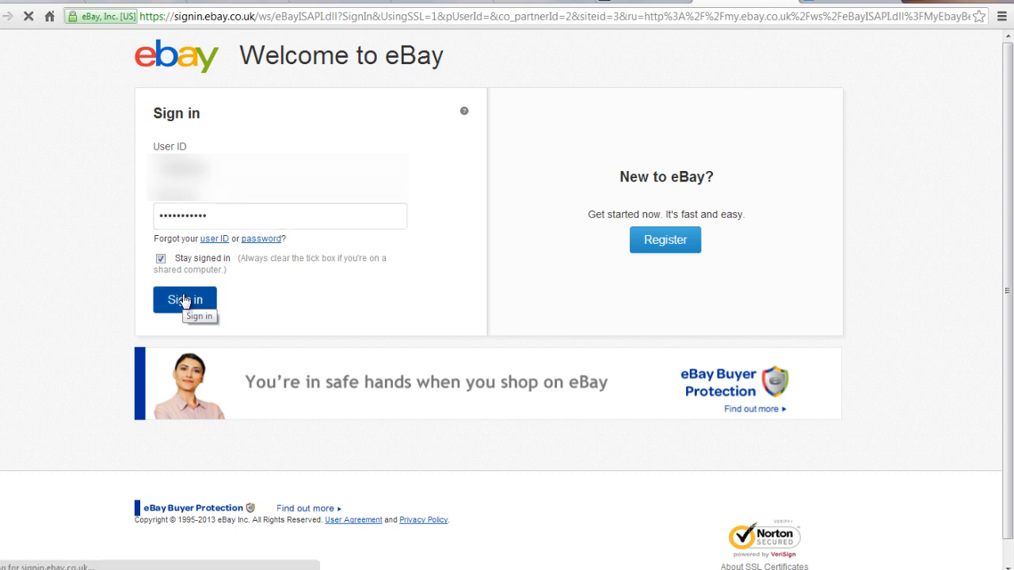
click(184, 299)
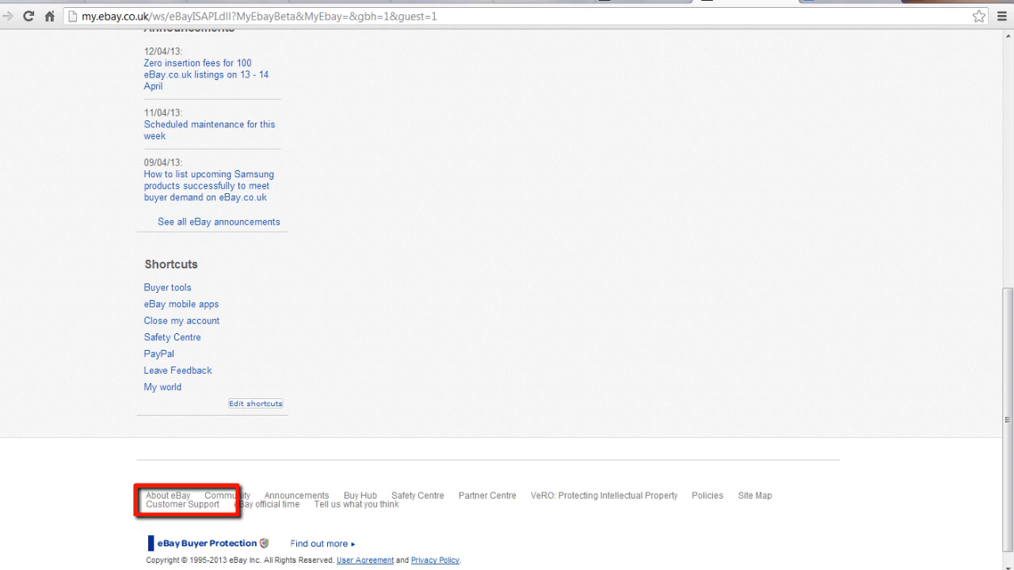
Follow the Customer Support link in the My eBay footer
click(182, 506)
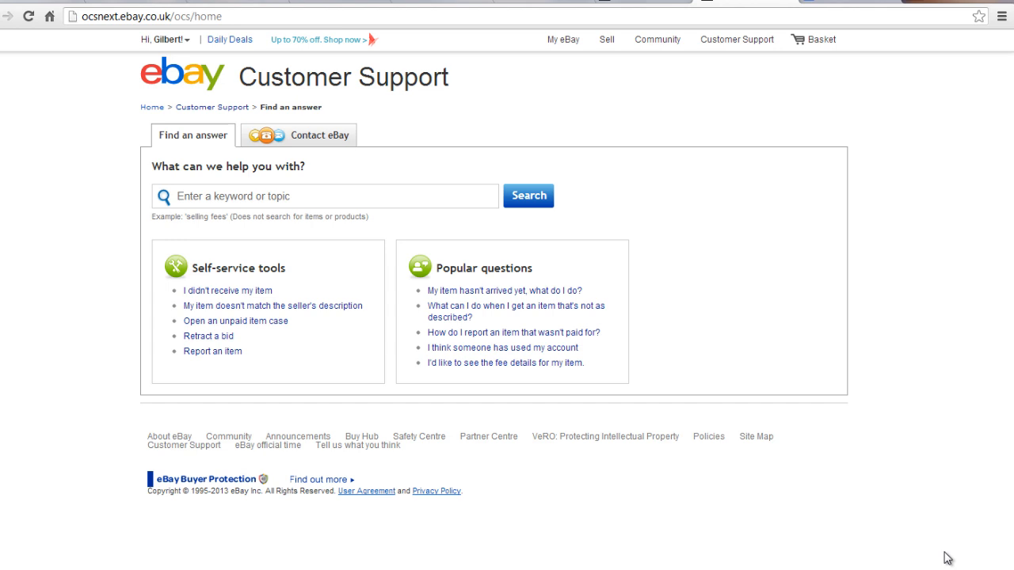
mouse_move(517, 405)
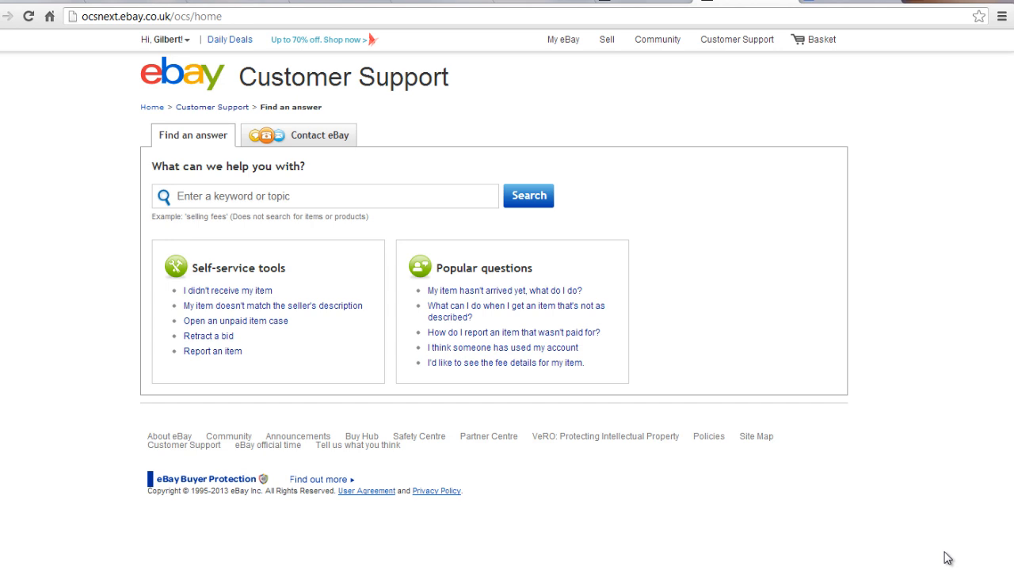
mouse_move(515, 405)
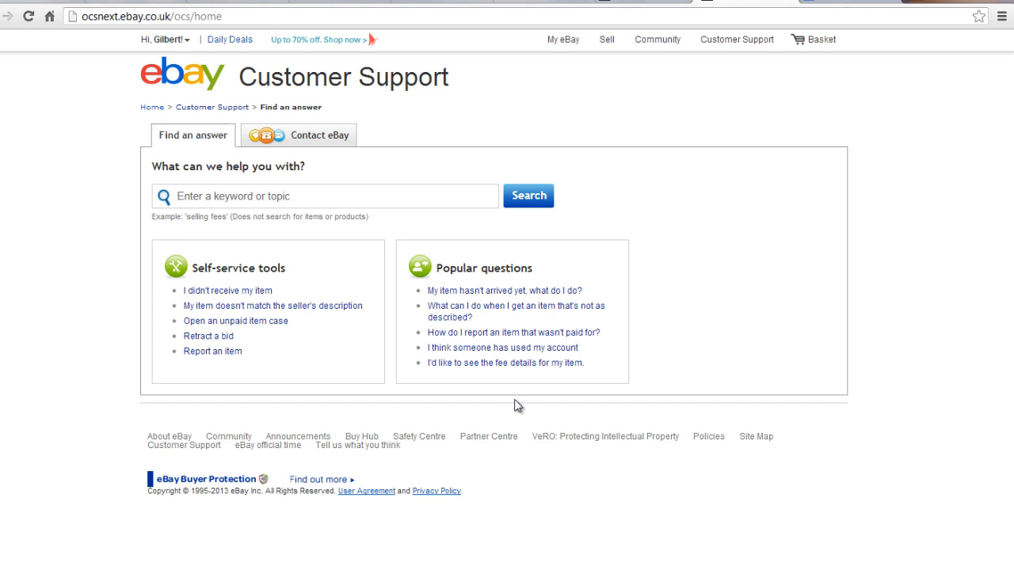
mouse_move(325, 161)
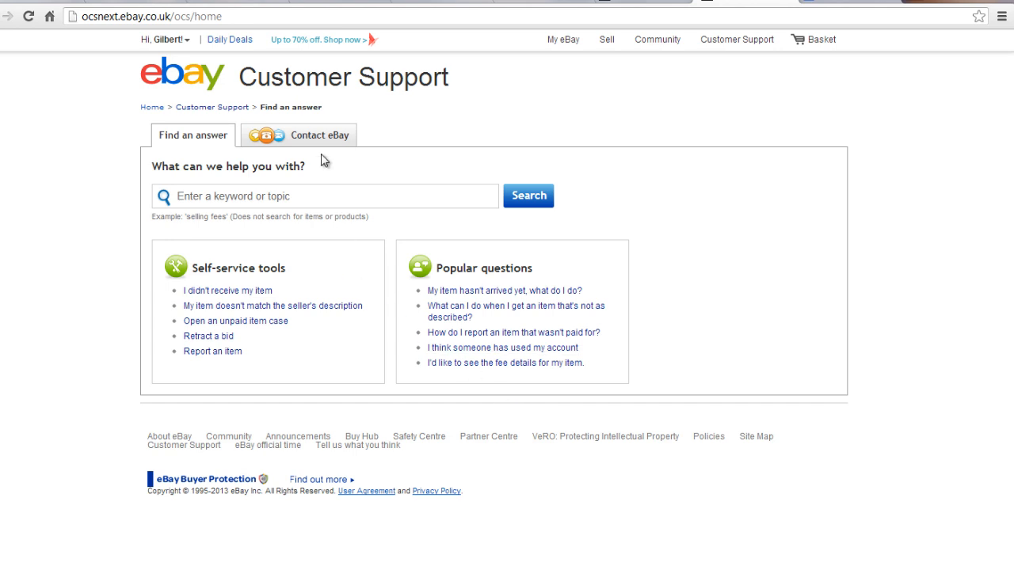
Under Contact eBay, choose Buying, then the 'Searching for items to buy' topic
click(321, 135)
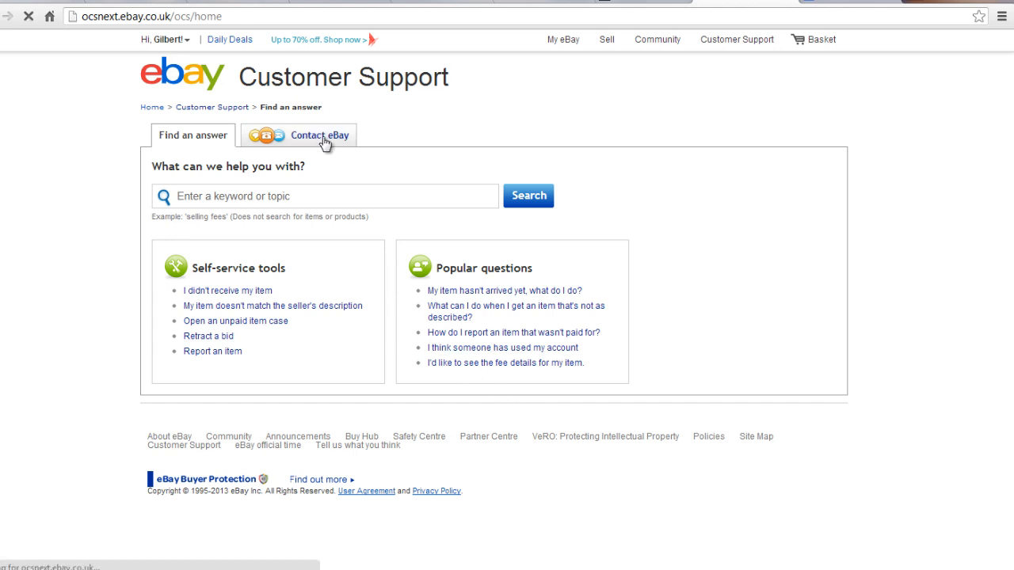
click(320, 135)
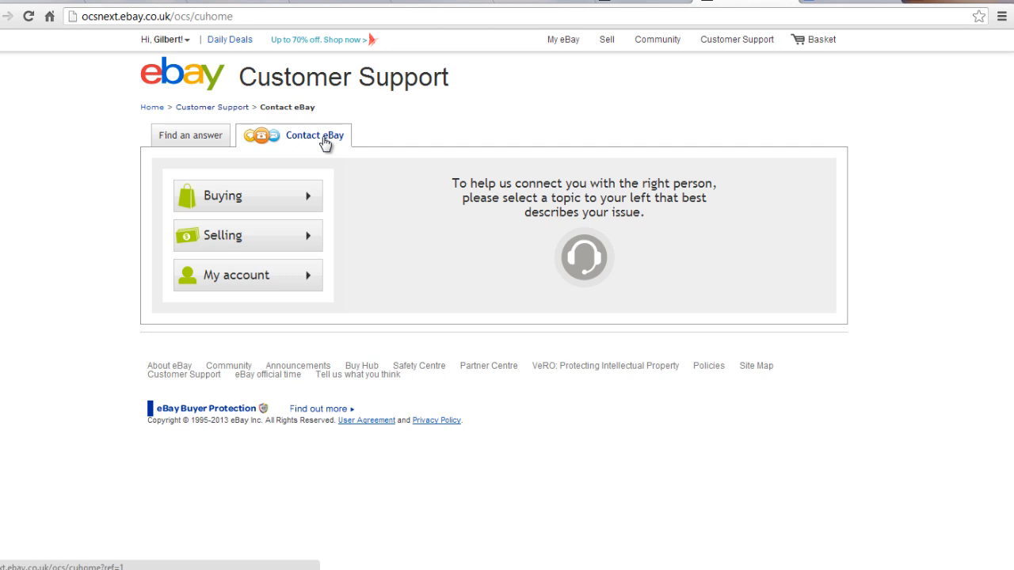
click(245, 195)
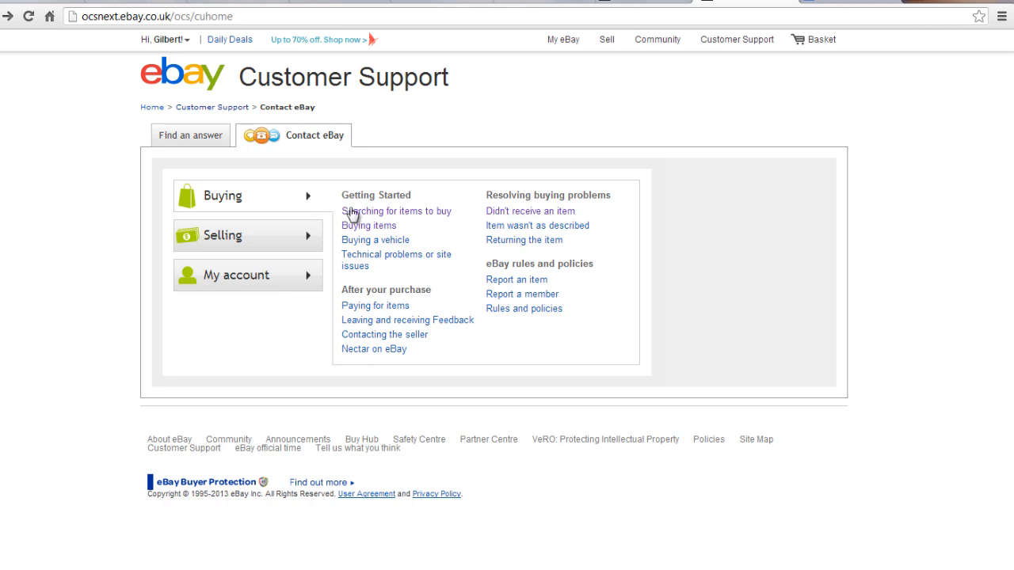
click(396, 210)
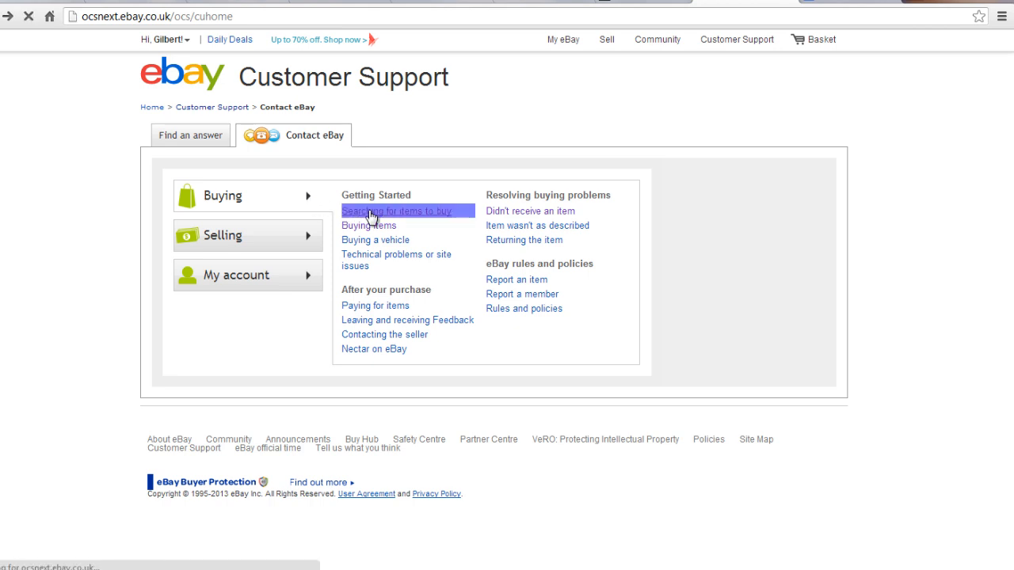
Open the 'Chat with us' live help window from the topic page
click(394, 210)
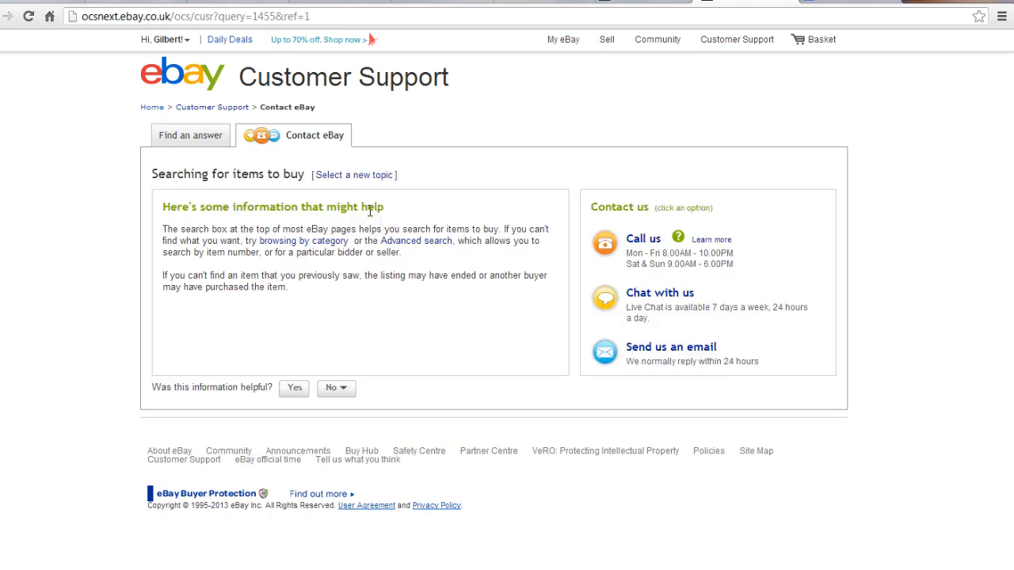
mouse_move(670, 308)
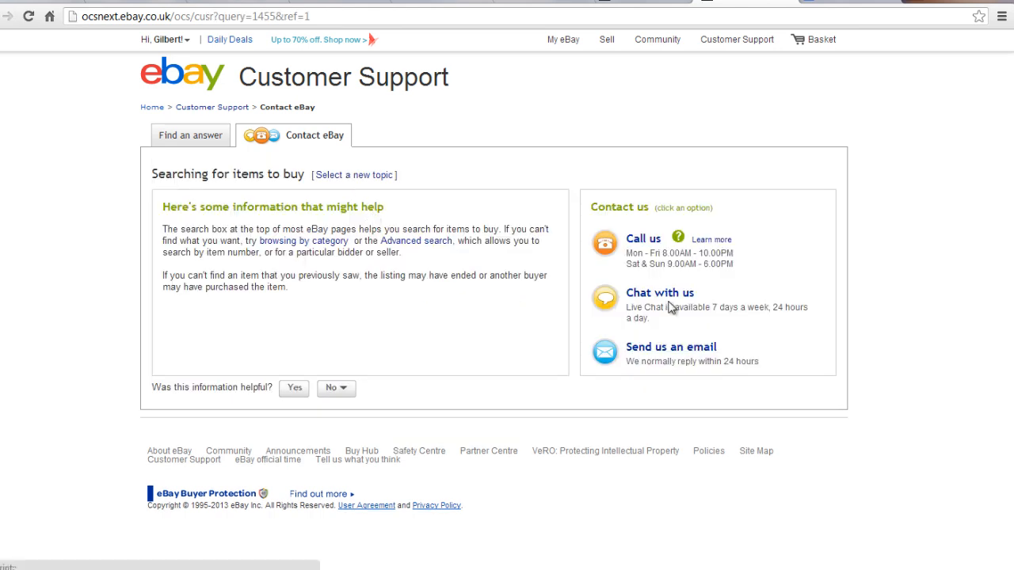
click(660, 292)
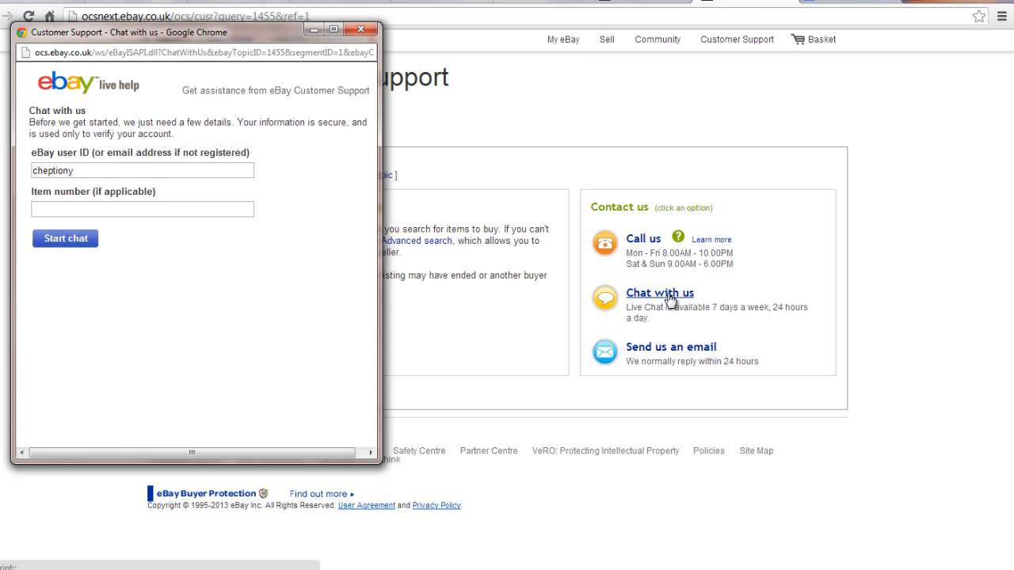
Start the live chat with the item number left blank
click(64, 238)
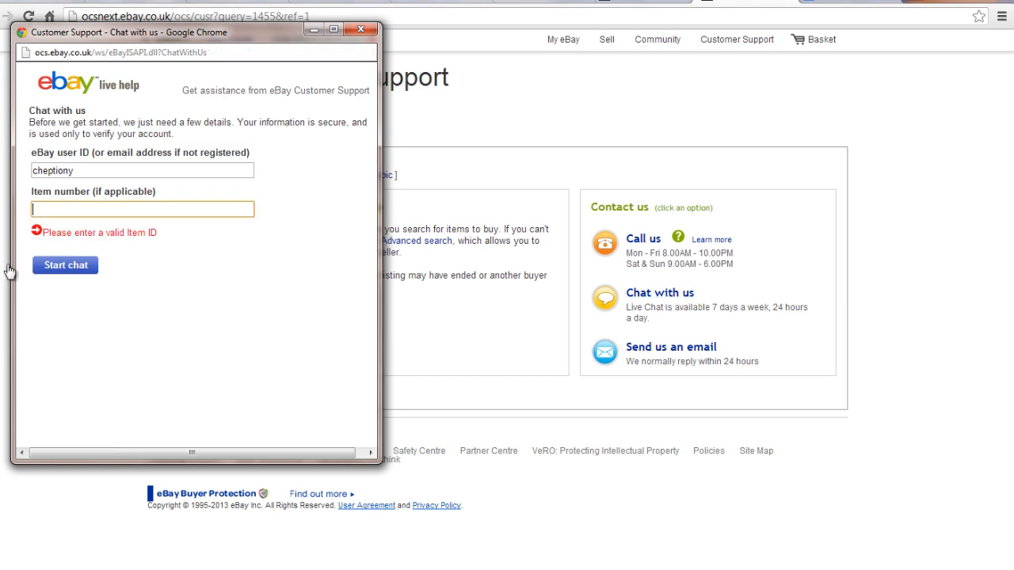
click(66, 264)
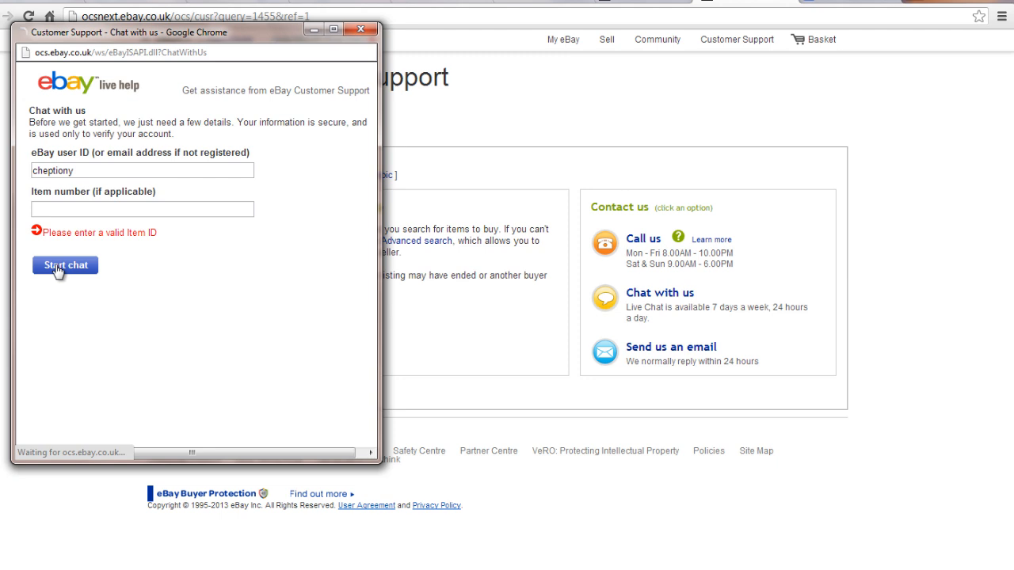
click(66, 265)
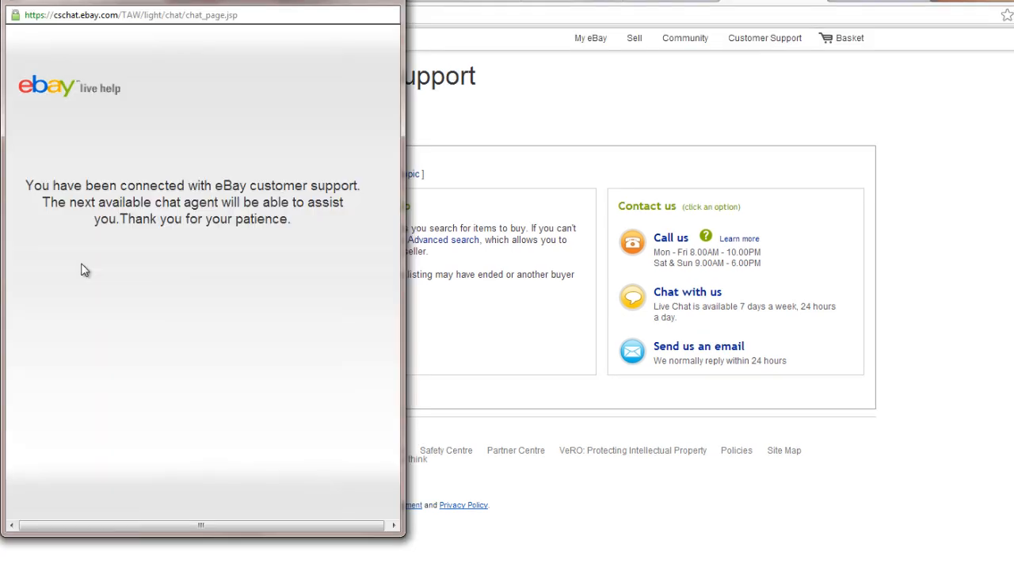